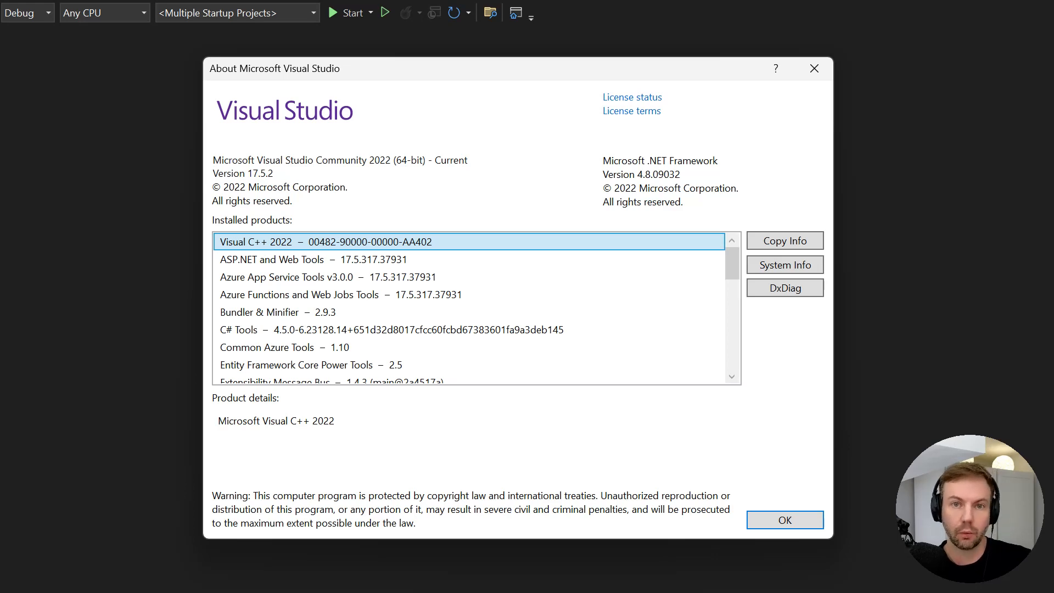
mouse_move(224, 42)
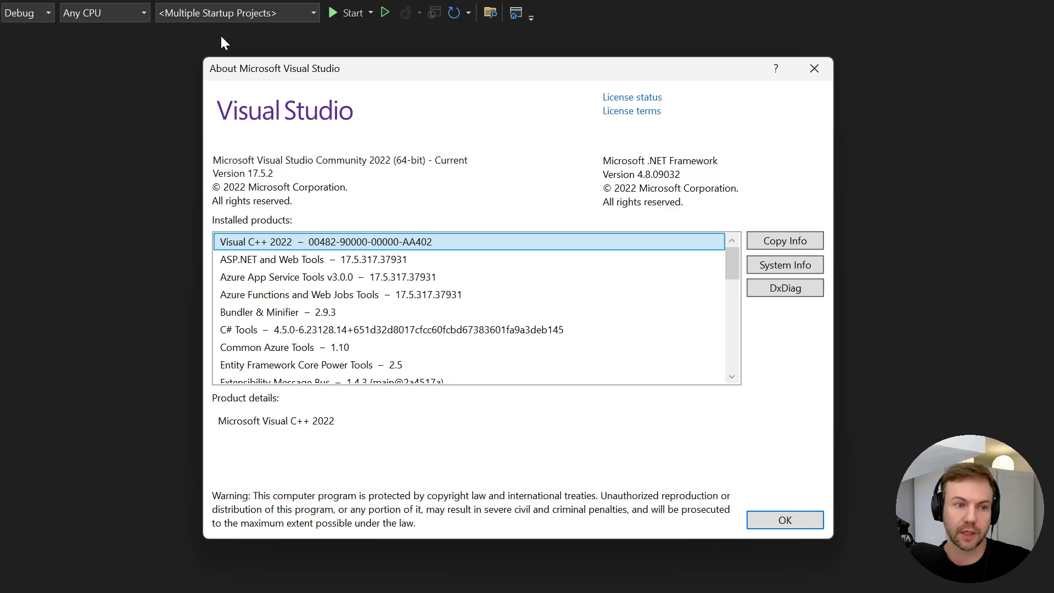
mouse_move(172, 54)
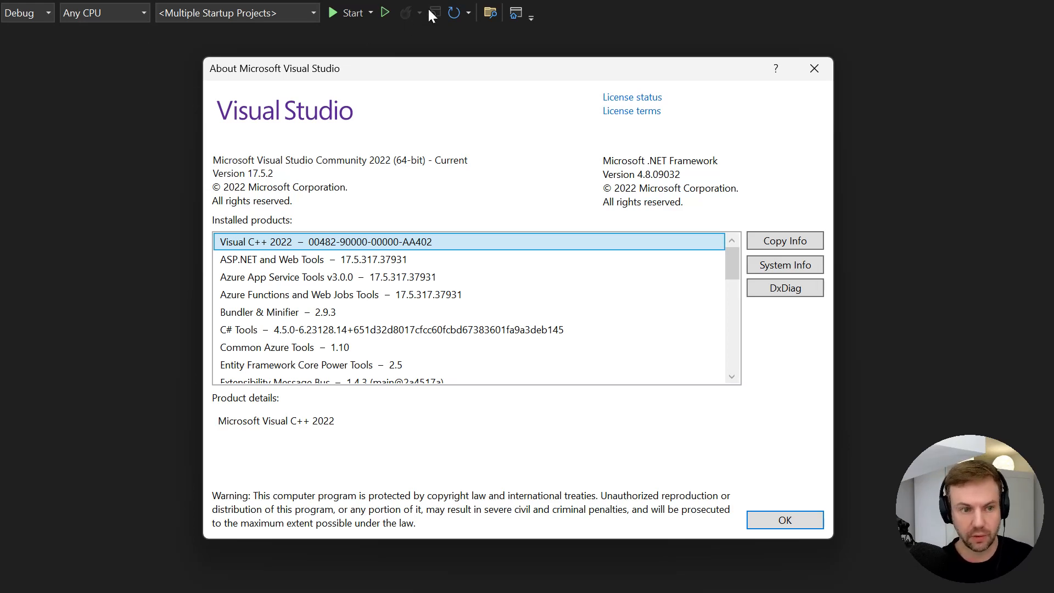
mouse_move(353, 16)
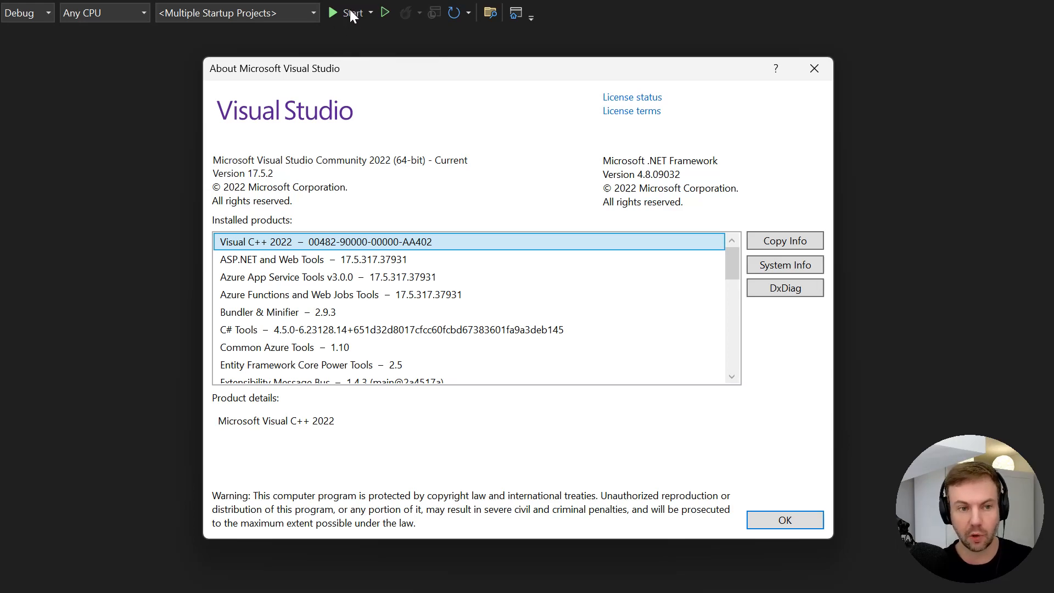
mouse_move(336, 64)
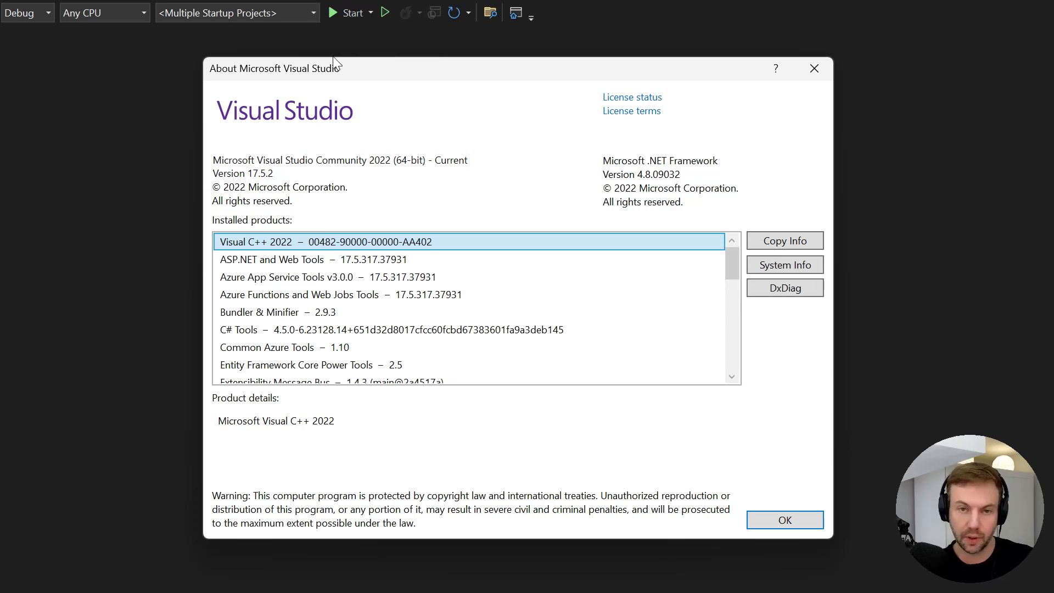
mouse_move(343, 67)
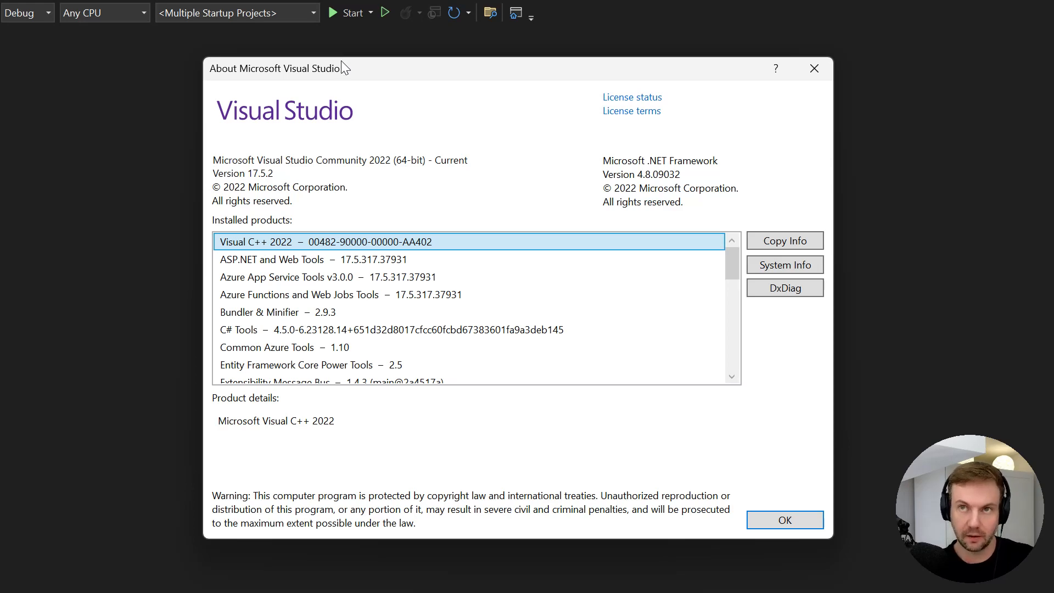
mouse_move(348, 67)
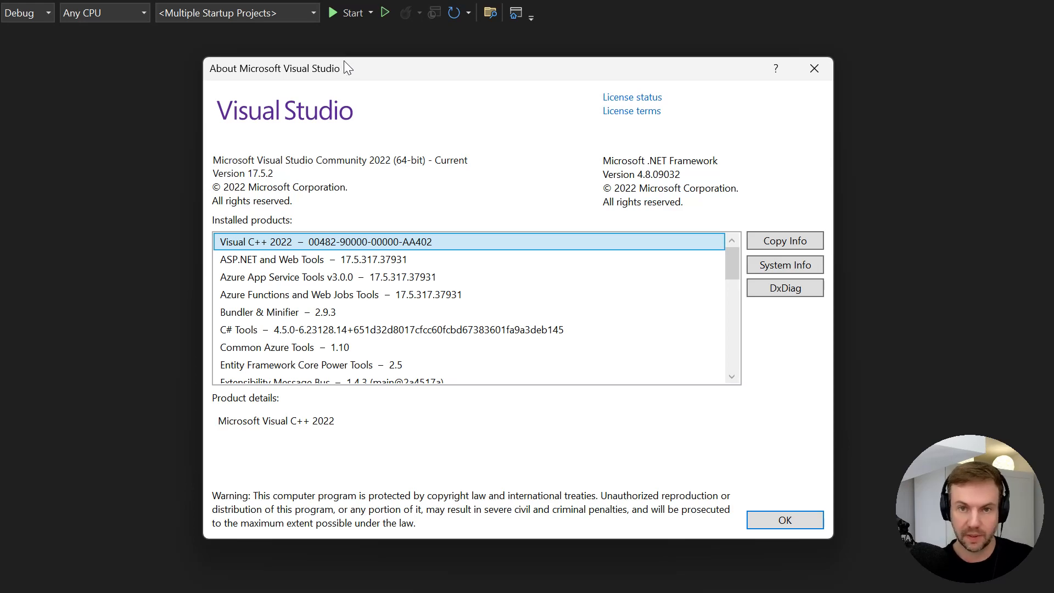
mouse_move(365, 63)
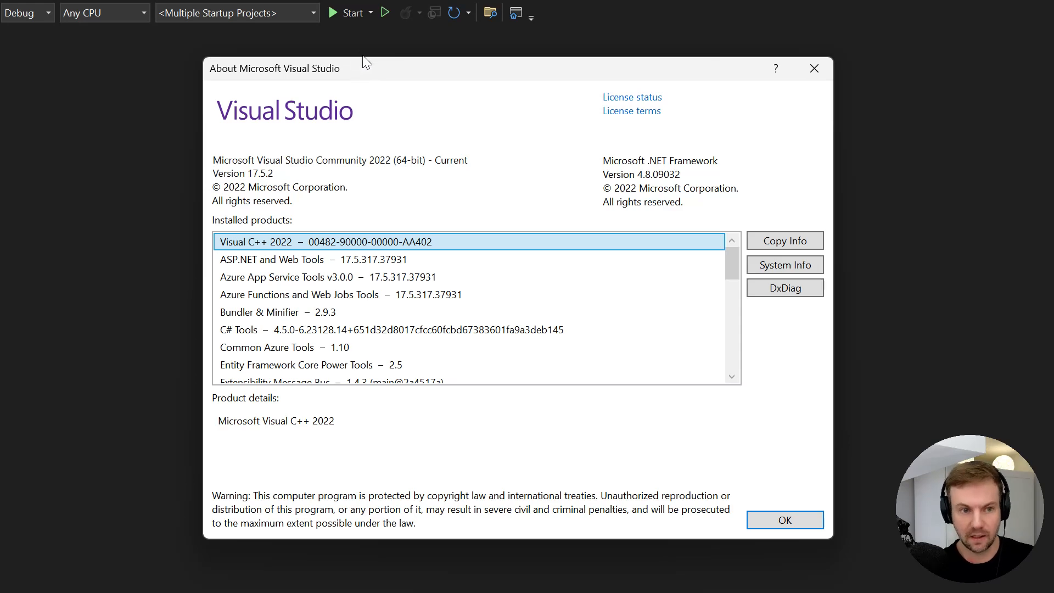
mouse_move(362, 56)
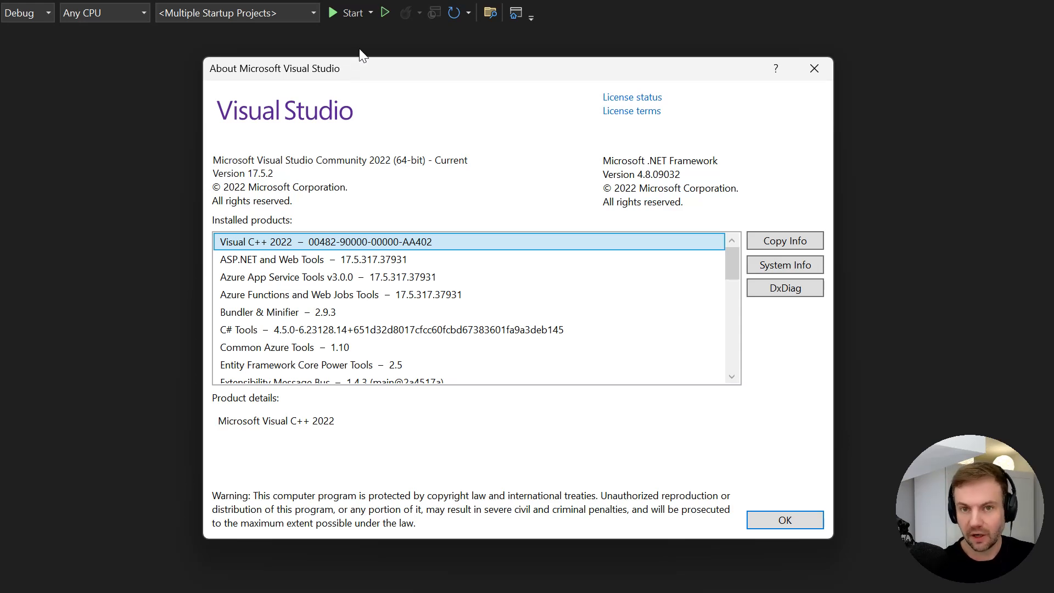
mouse_move(387, 59)
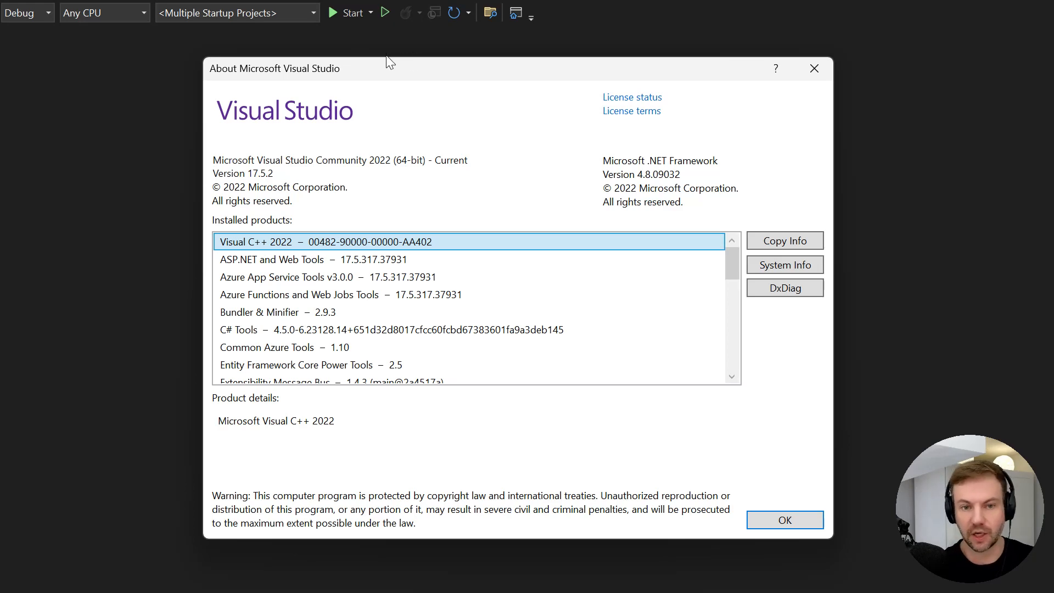
mouse_move(390, 60)
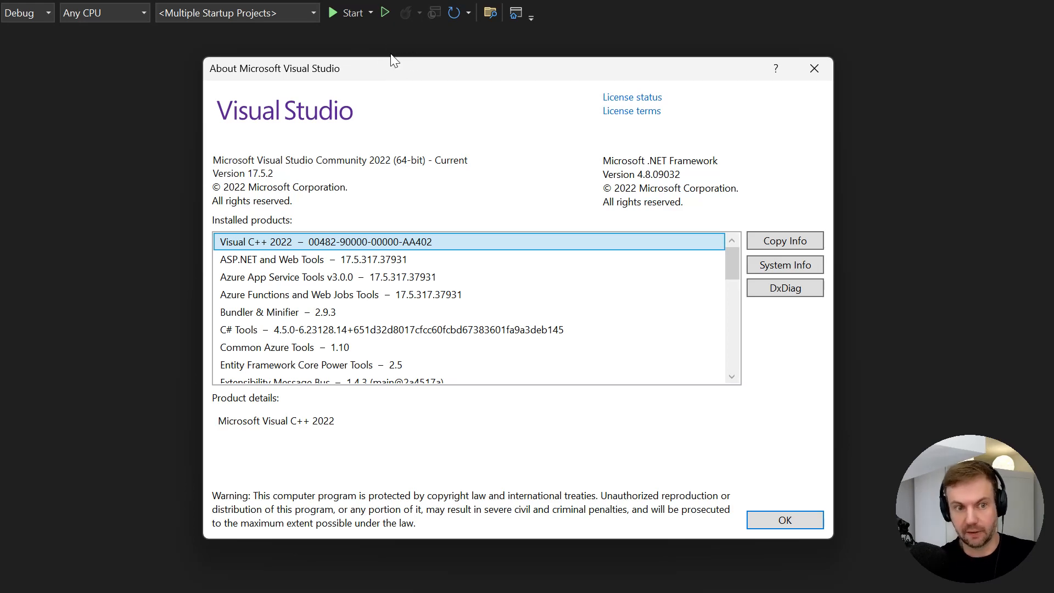
mouse_move(387, 64)
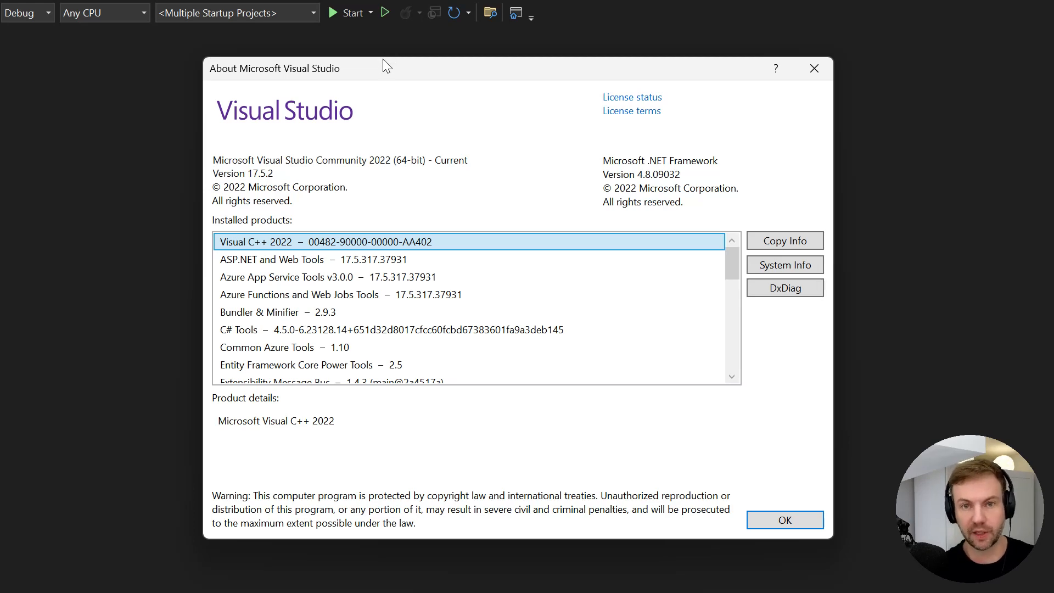
mouse_move(431, 69)
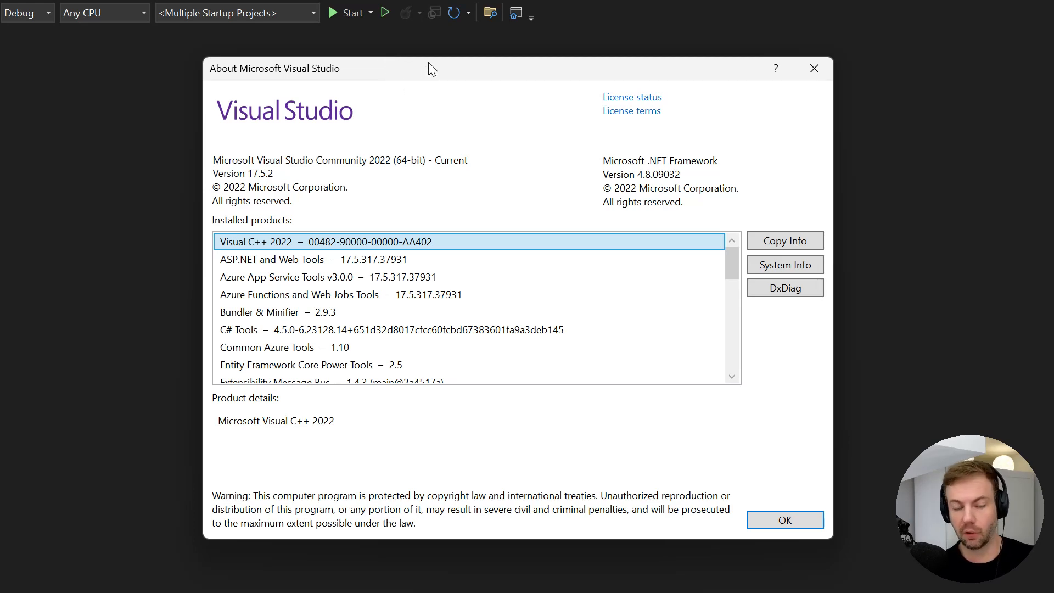
mouse_move(374, 19)
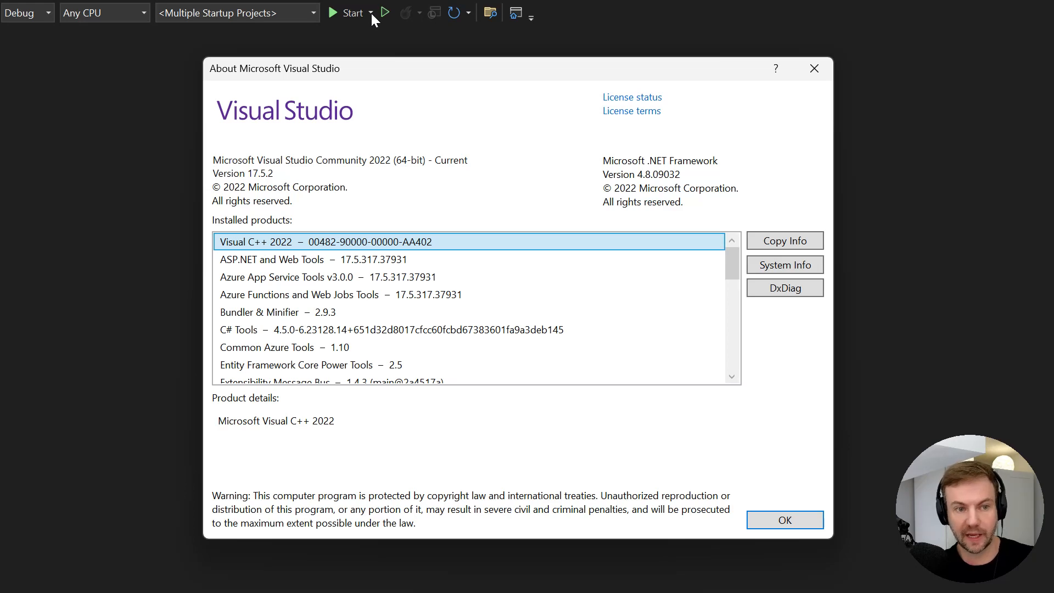
mouse_move(374, 18)
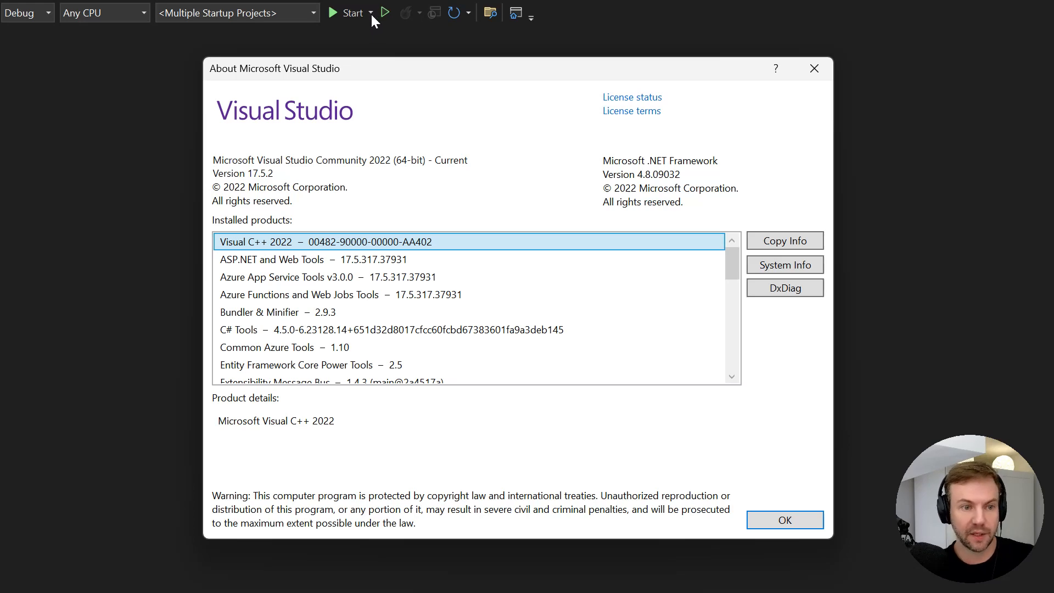
mouse_move(854, 259)
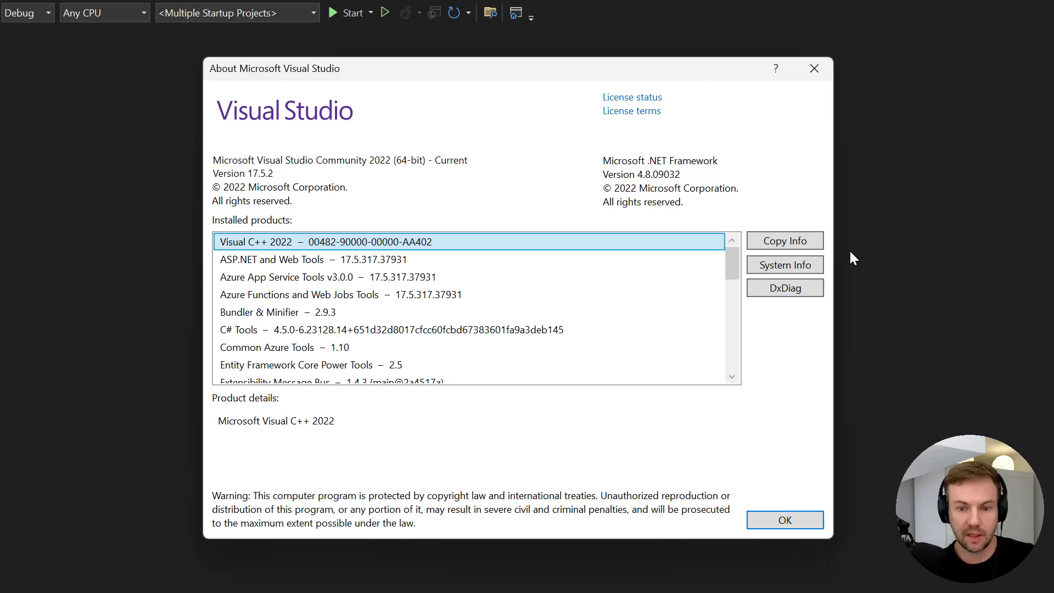
mouse_move(268, 167)
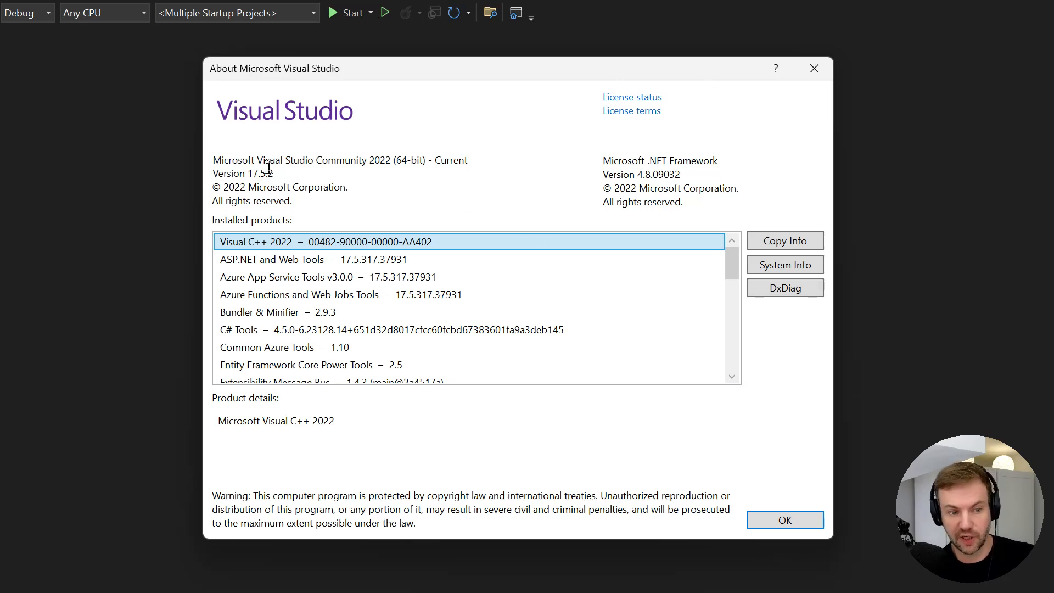
mouse_move(814, 68)
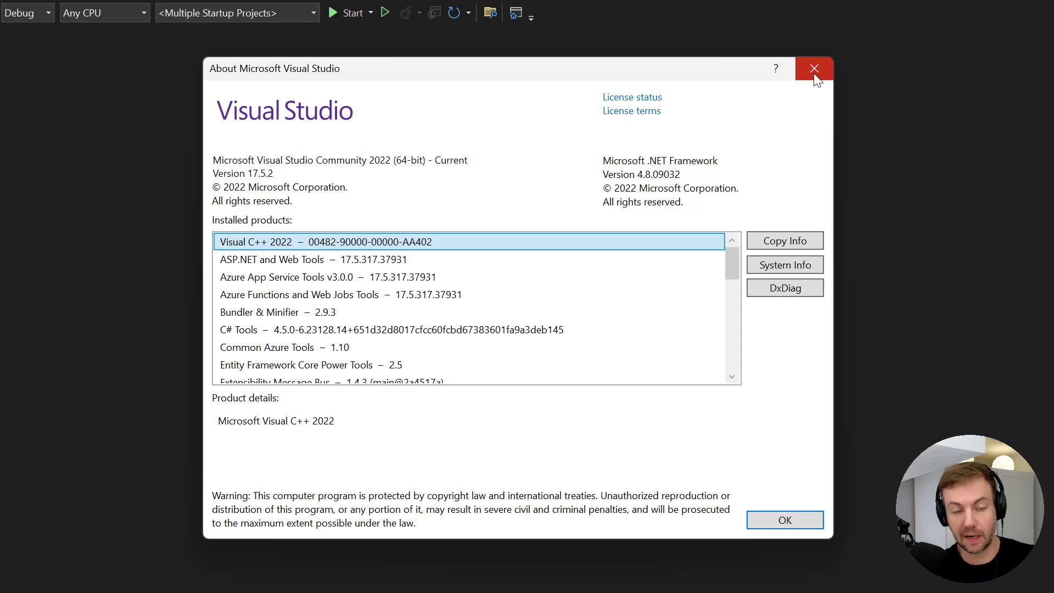
Step: Confirm Microsoft Edge as the debug web browser and start debugging the multiple startup projects
click(814, 68)
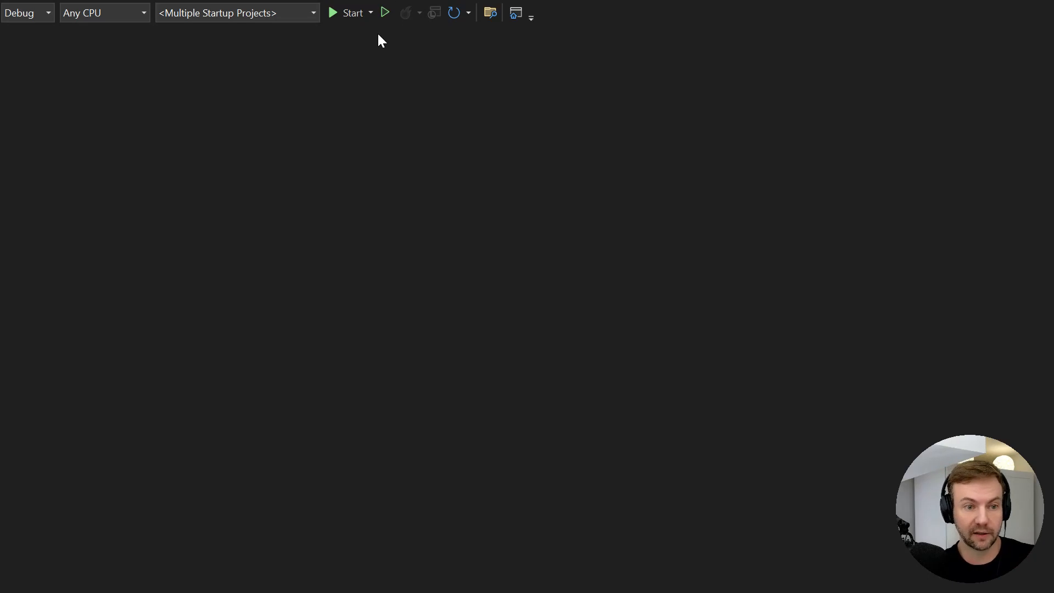
click(371, 13)
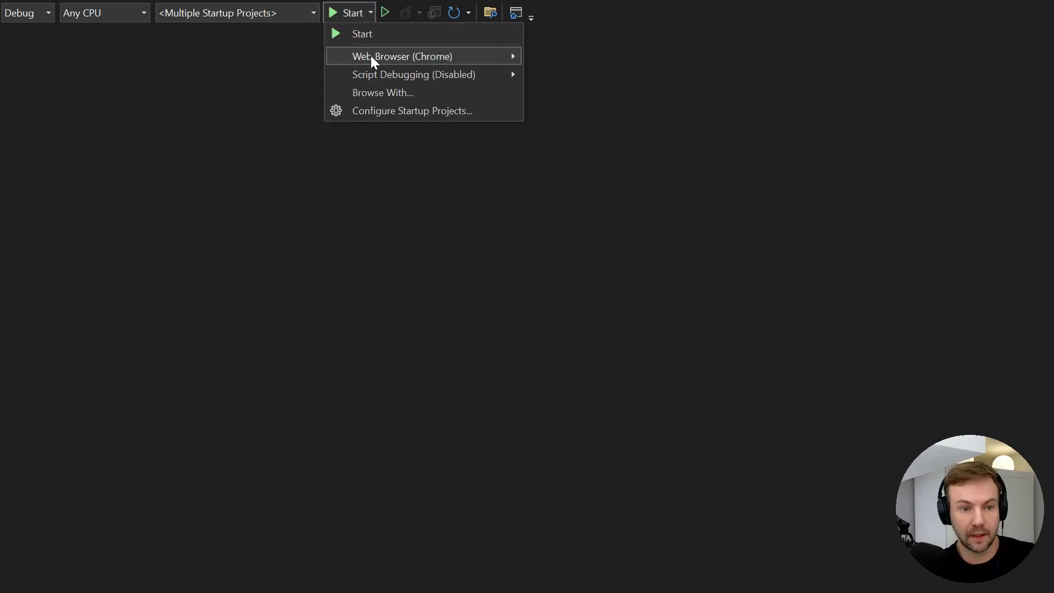
mouse_move(402, 56)
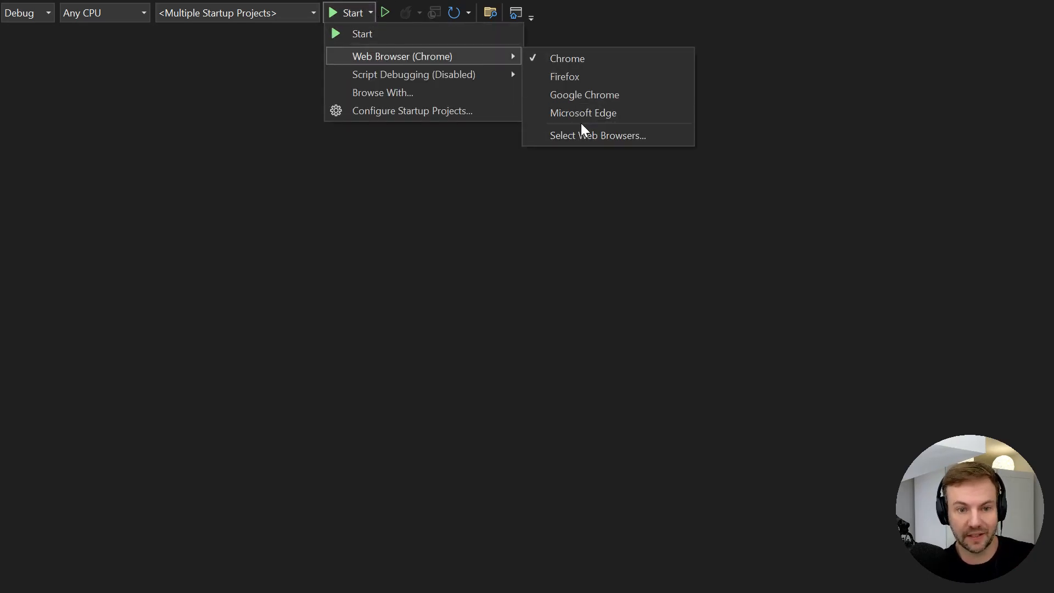
click(583, 112)
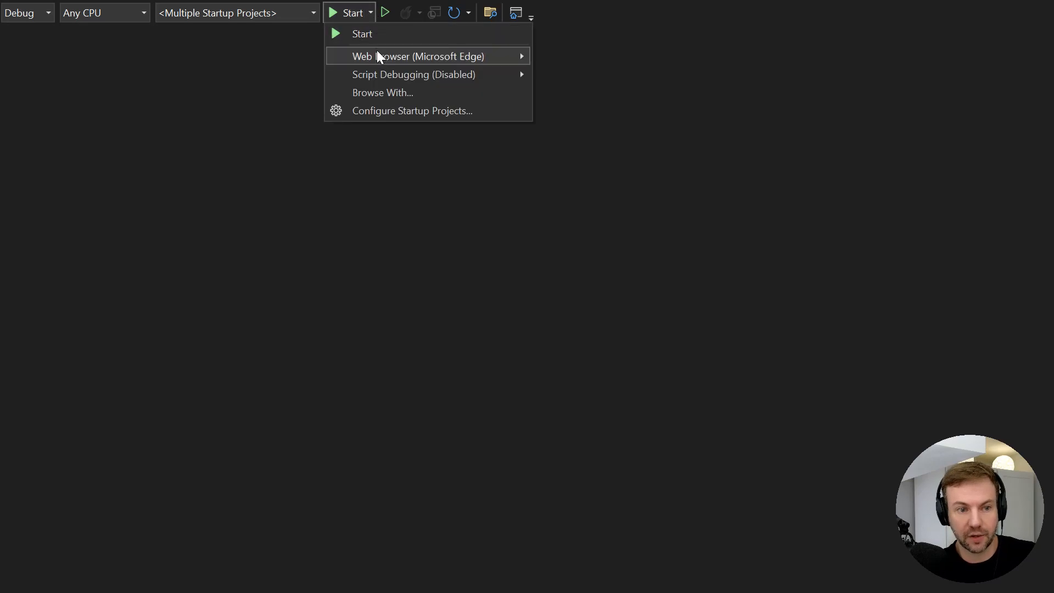
mouse_move(418, 56)
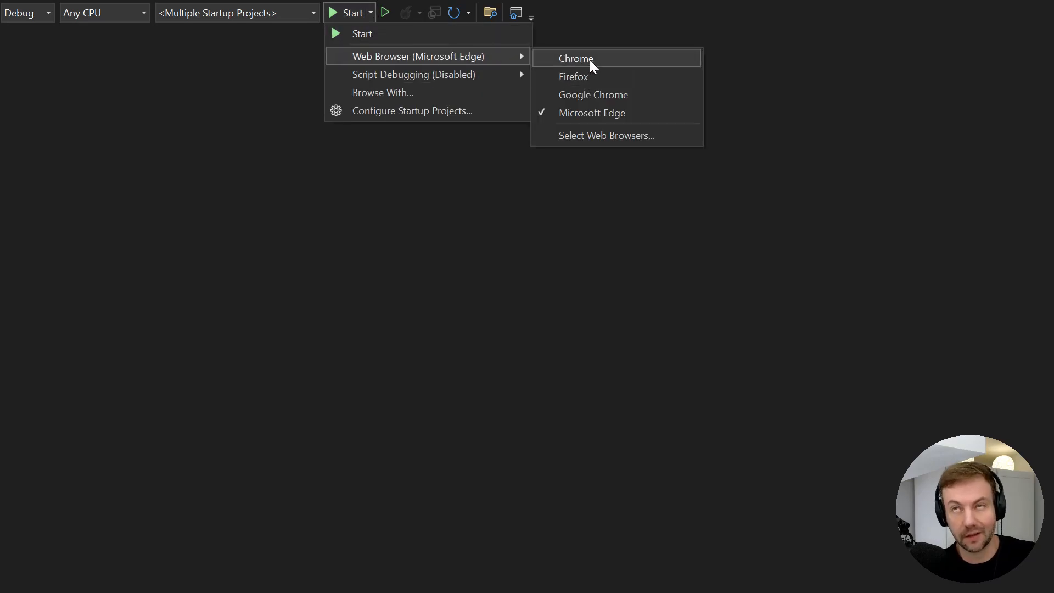
mouse_move(606, 121)
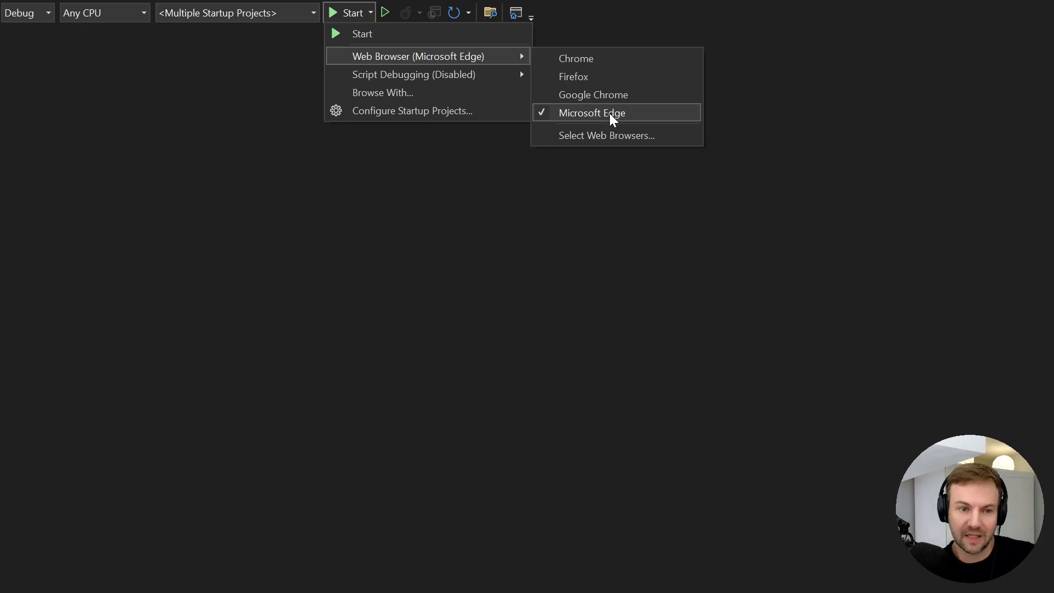
mouse_move(806, 123)
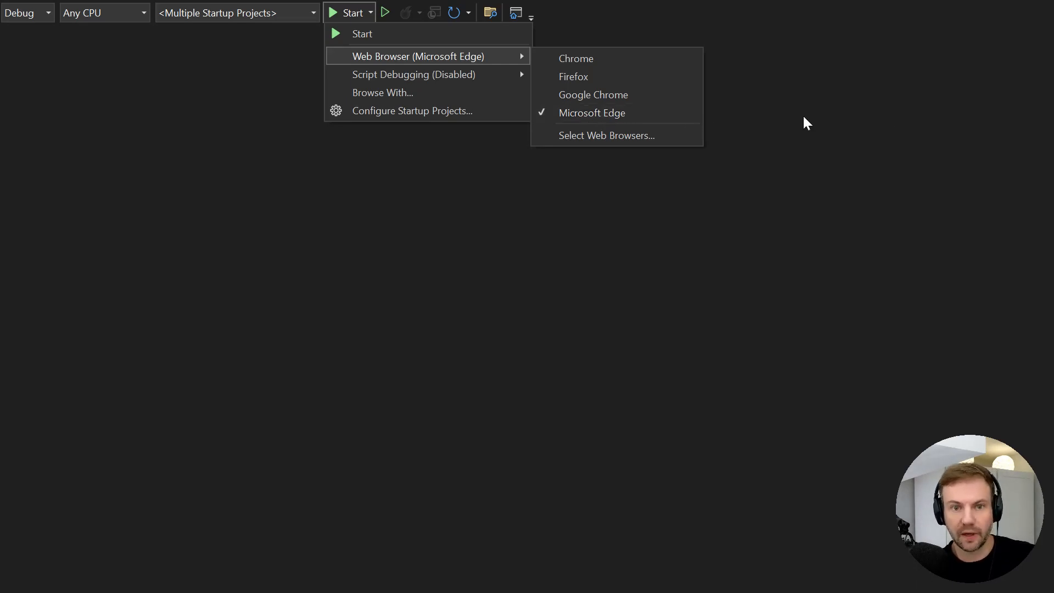
mouse_move(836, 106)
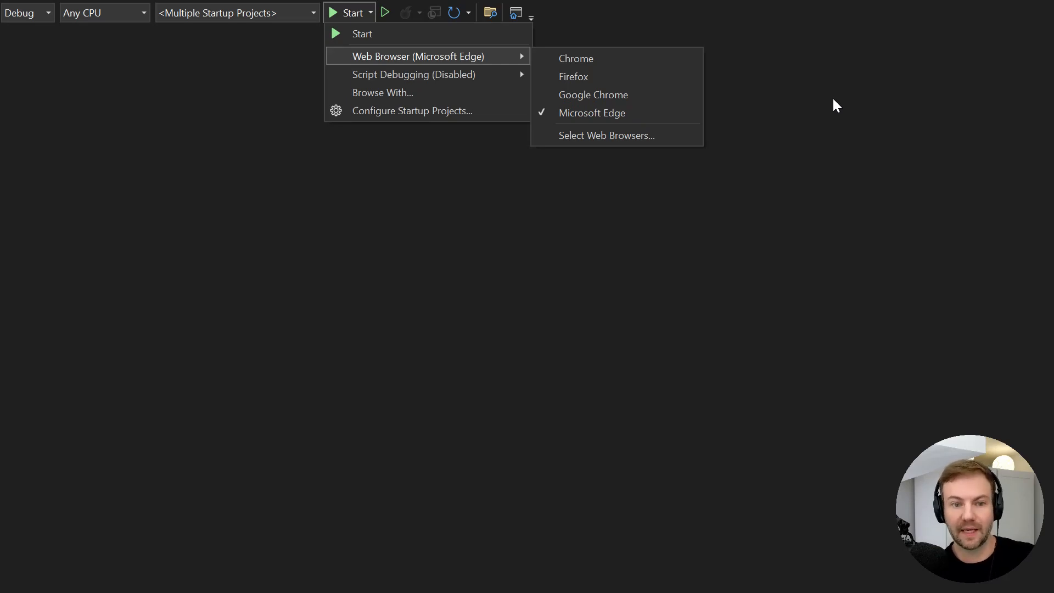
mouse_move(814, 124)
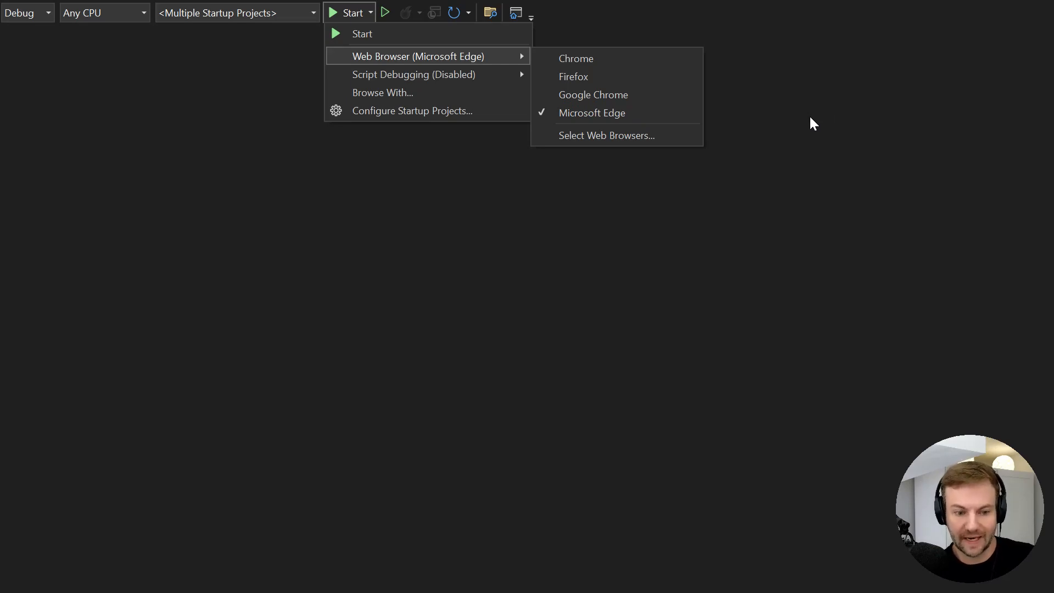
mouse_move(813, 133)
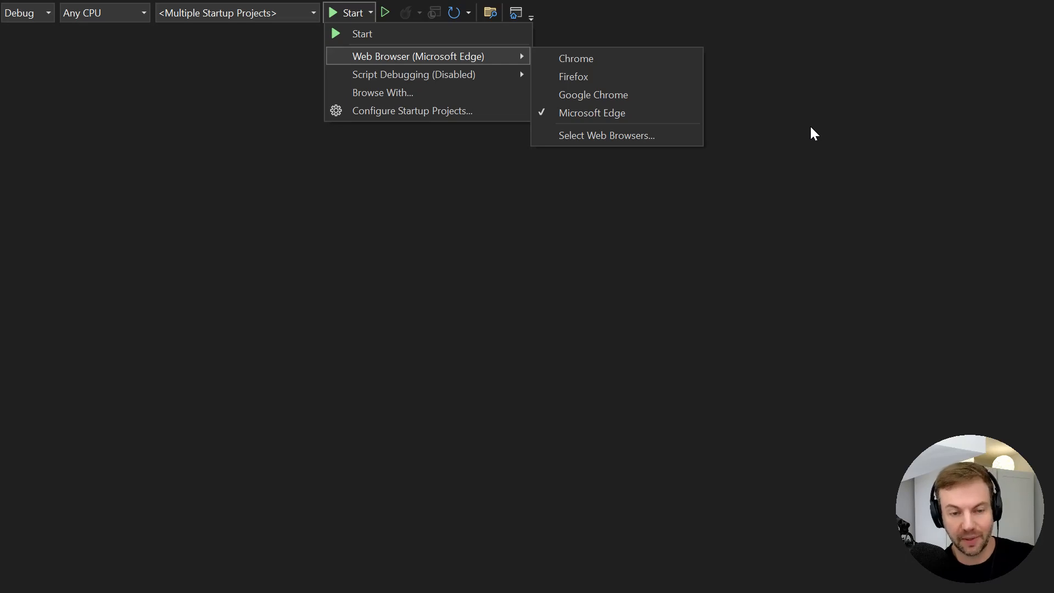
mouse_move(804, 138)
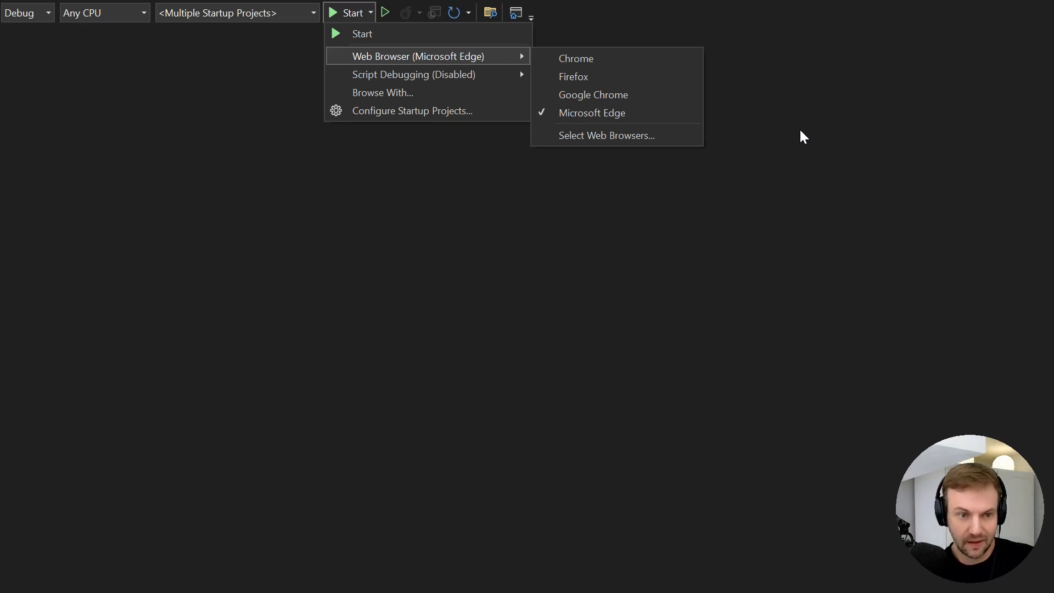
mouse_move(755, 156)
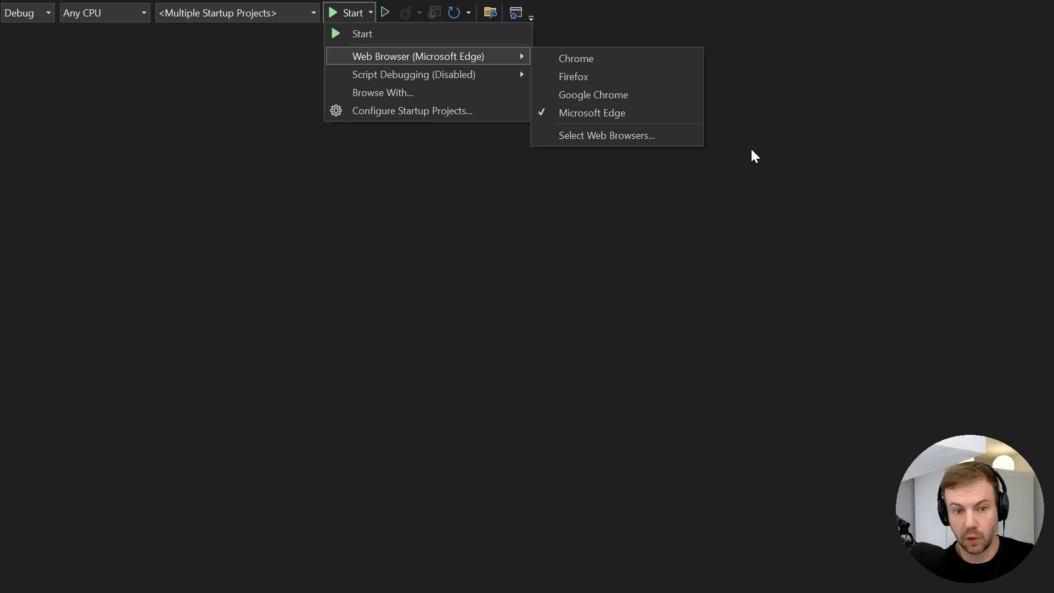
mouse_move(605, 95)
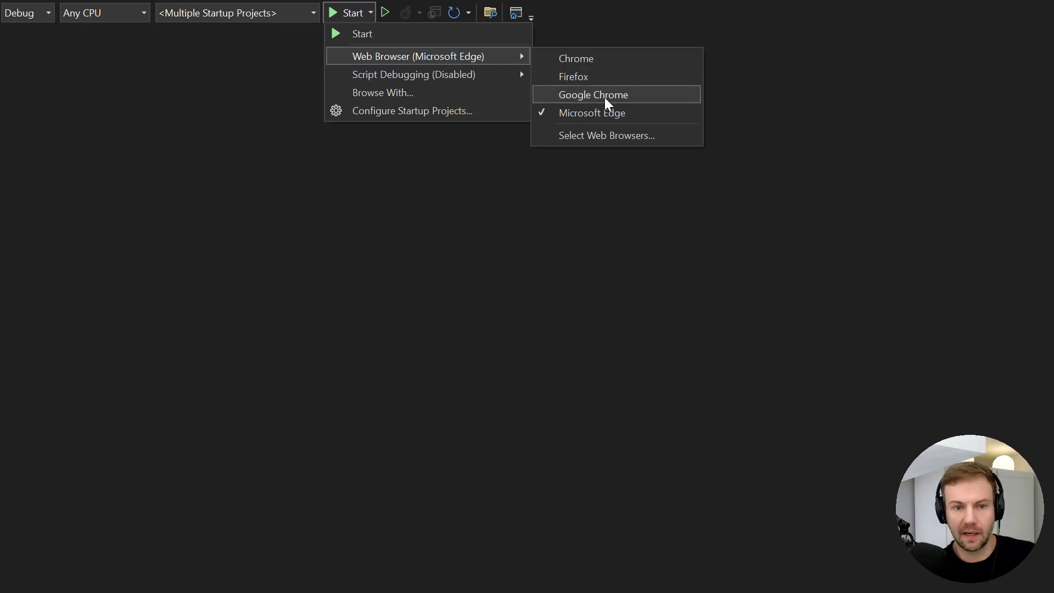
mouse_move(574, 58)
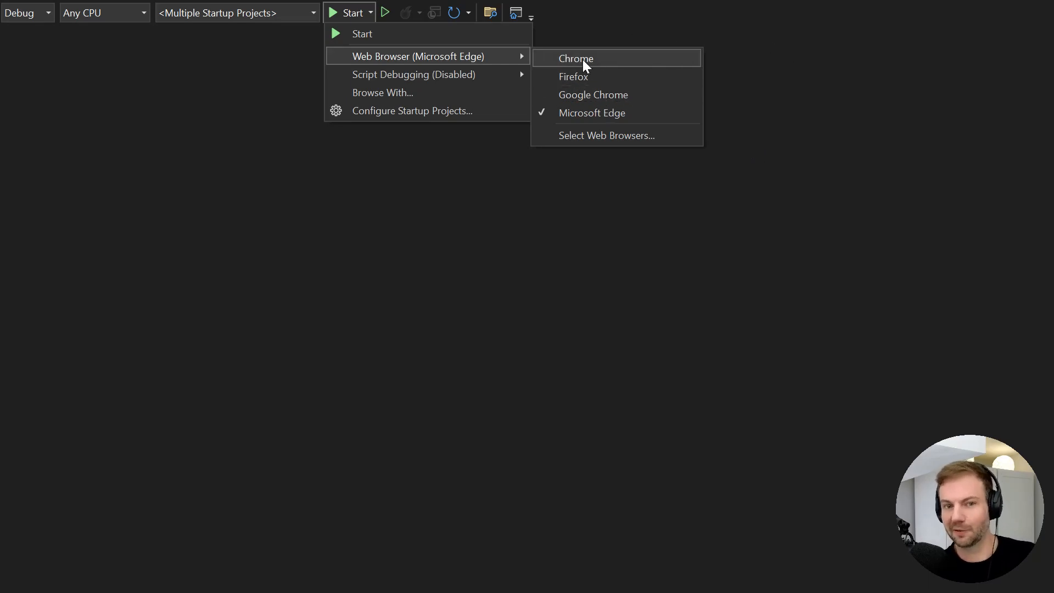
mouse_move(591, 95)
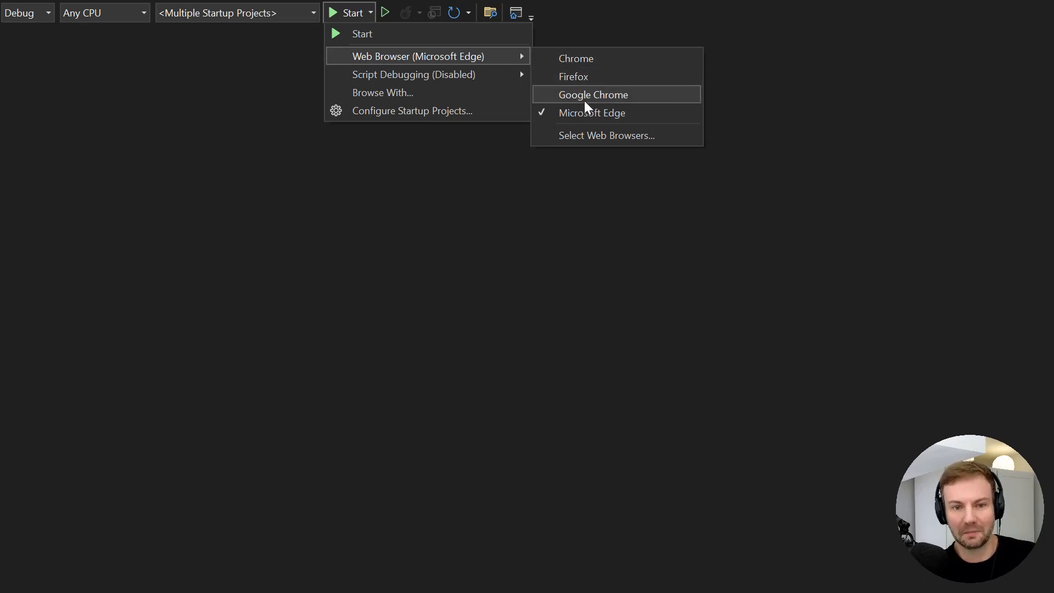
mouse_move(576, 58)
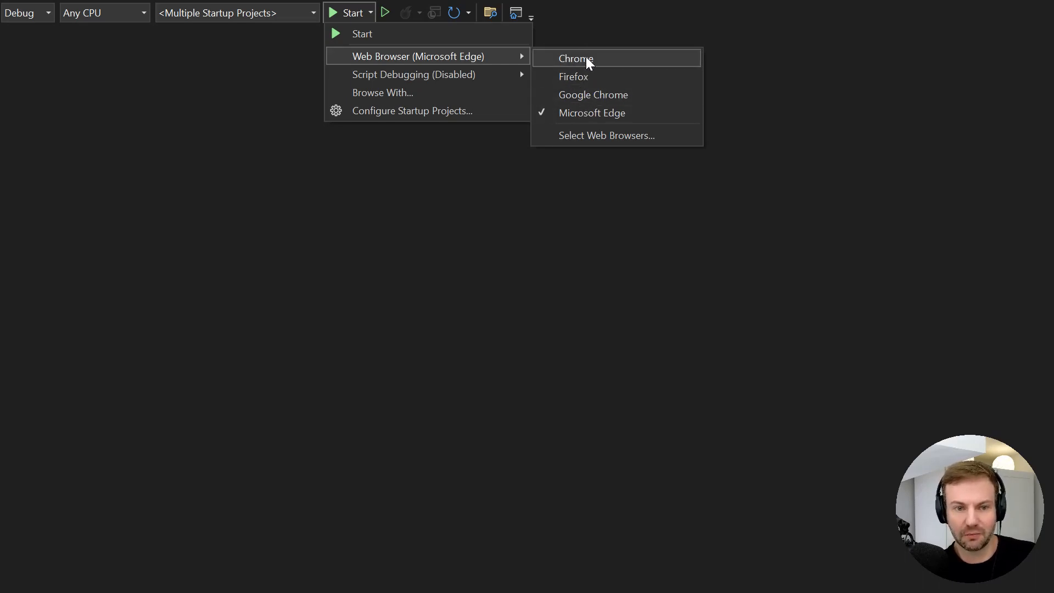
click(575, 59)
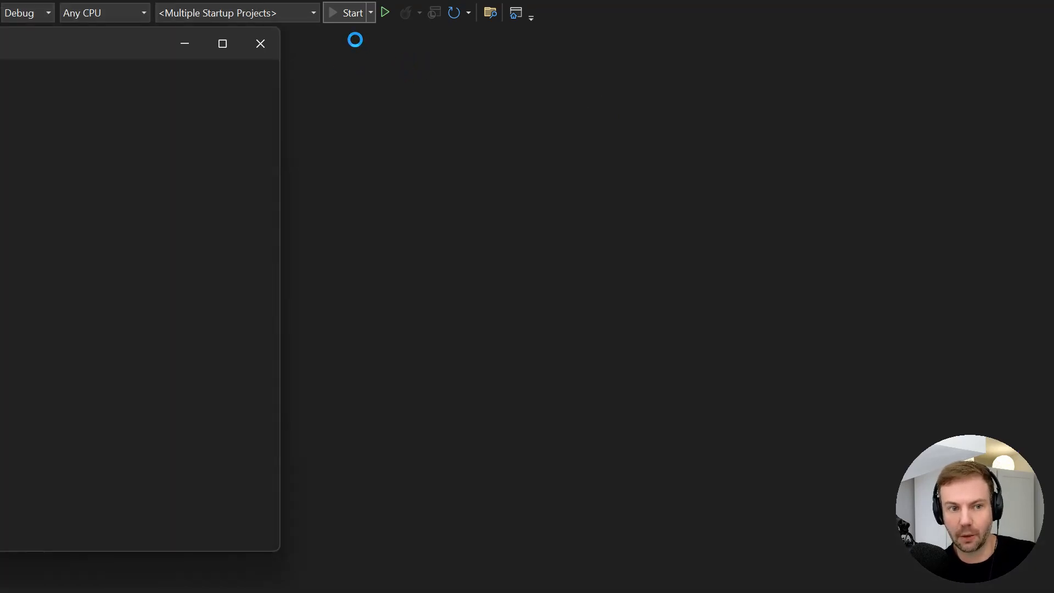
Step: Run the startup projects so the Favorites app loads in Edge, then add a blank tab
click(349, 12)
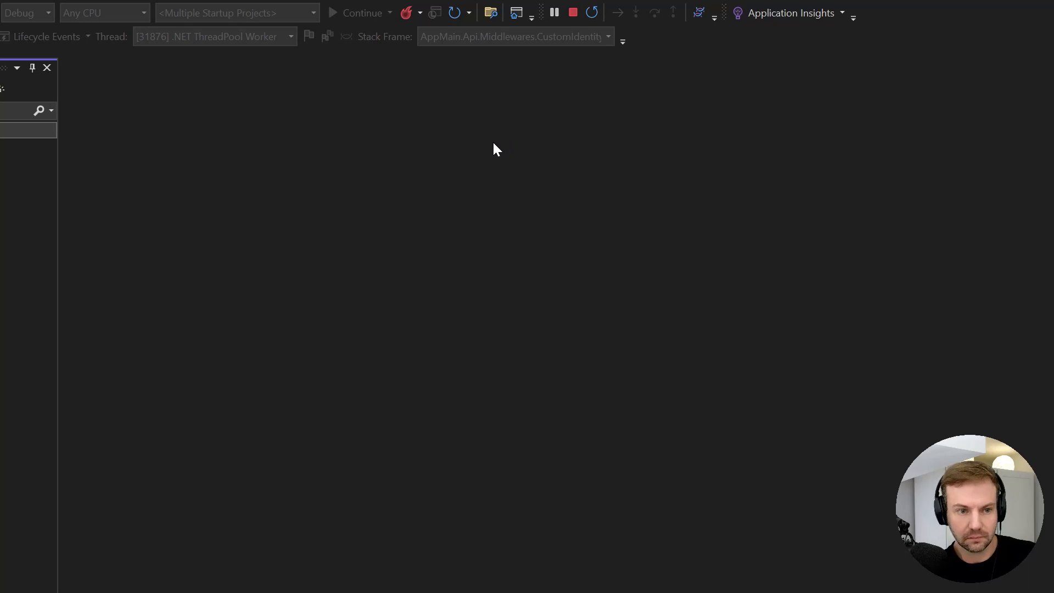
mouse_move(20, 352)
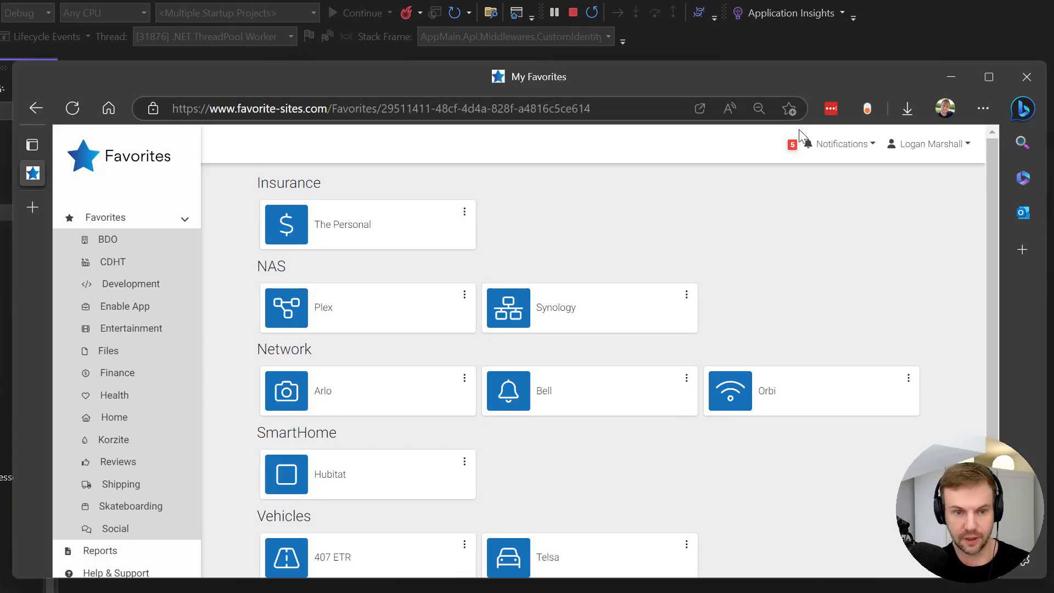
click(1022, 109)
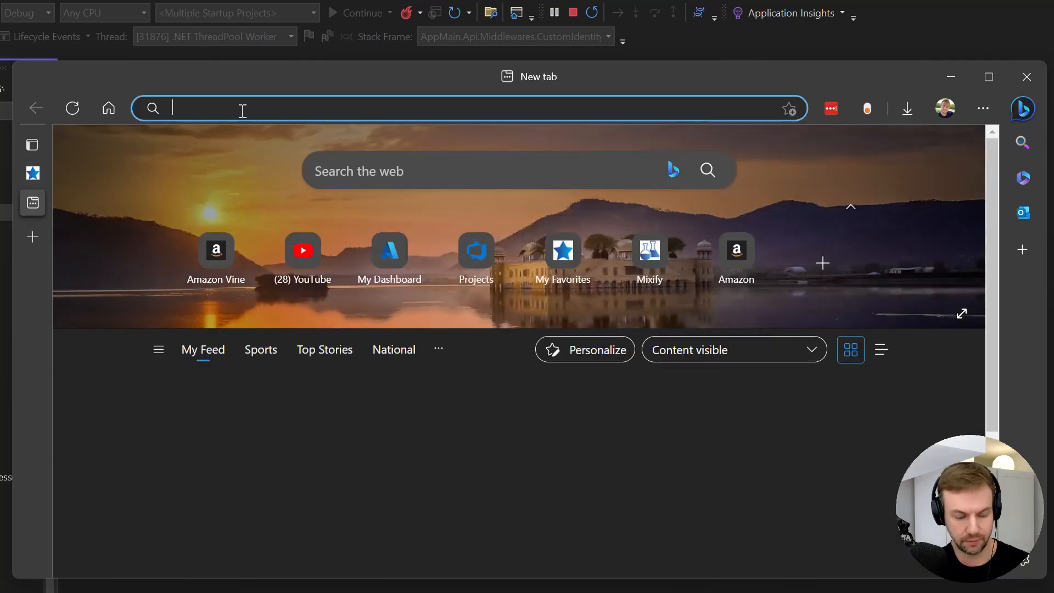
text(https://localhost:44321/swagger/index.html?url=/api/v1/specification.json)
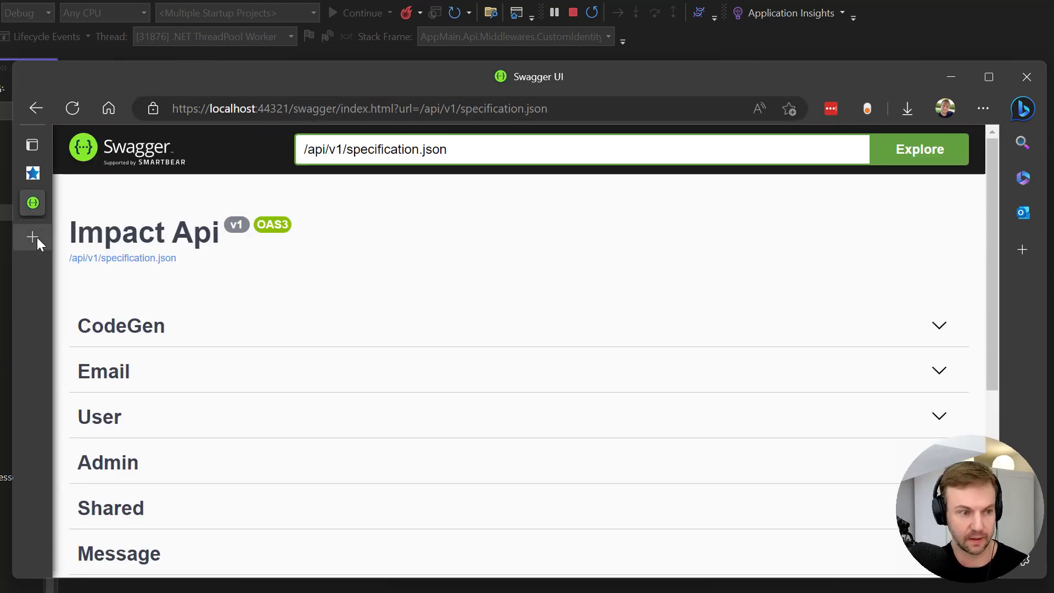
mouse_move(471, 22)
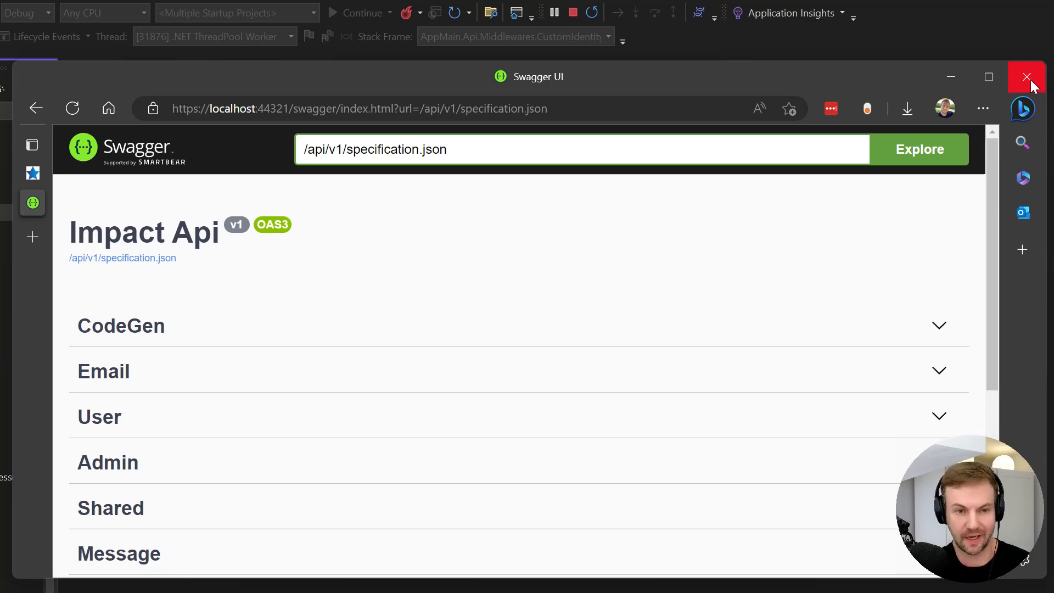
Step: Close Edge, relaunch debugging which ends without a browser, and reopen the Start dropdown
click(1025, 76)
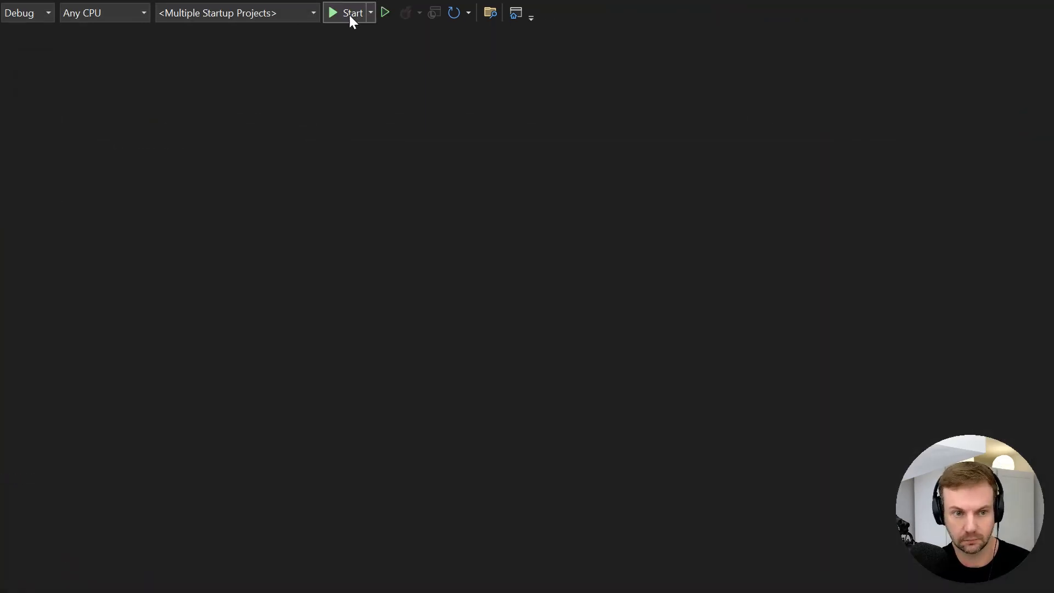
mouse_move(352, 13)
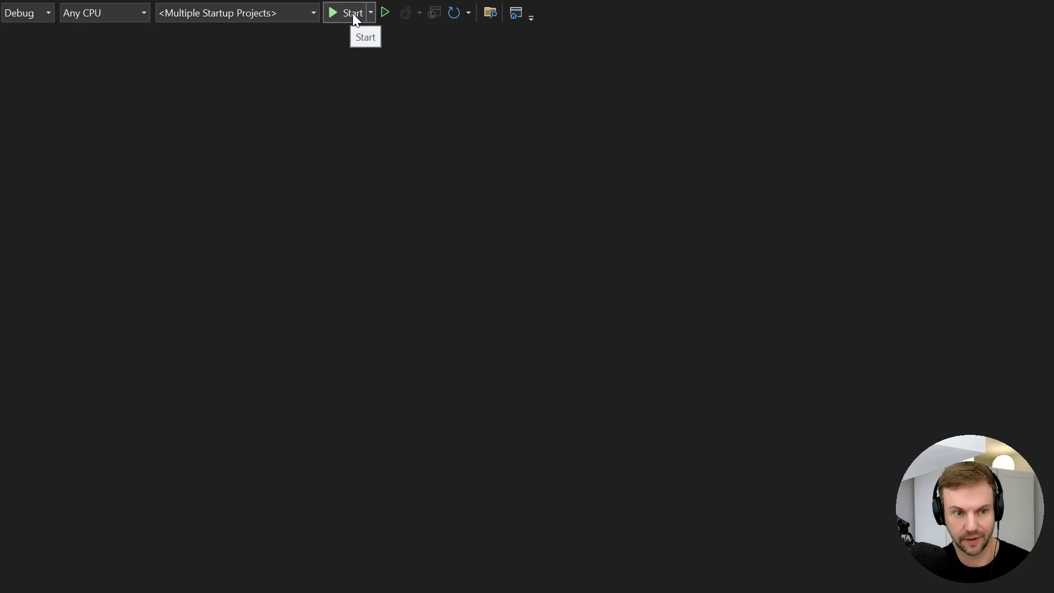
click(348, 12)
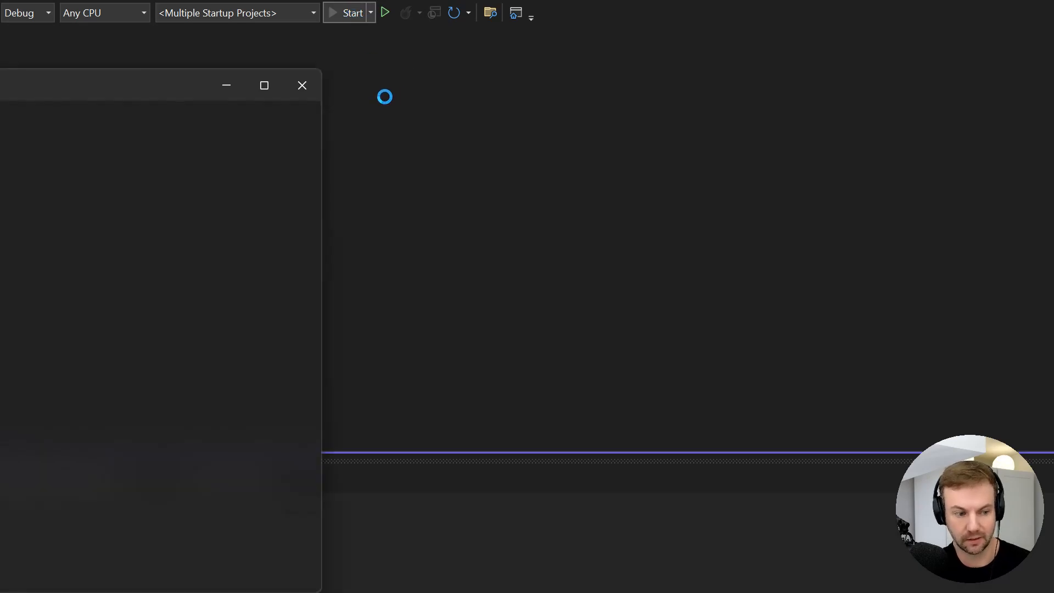
click(302, 86)
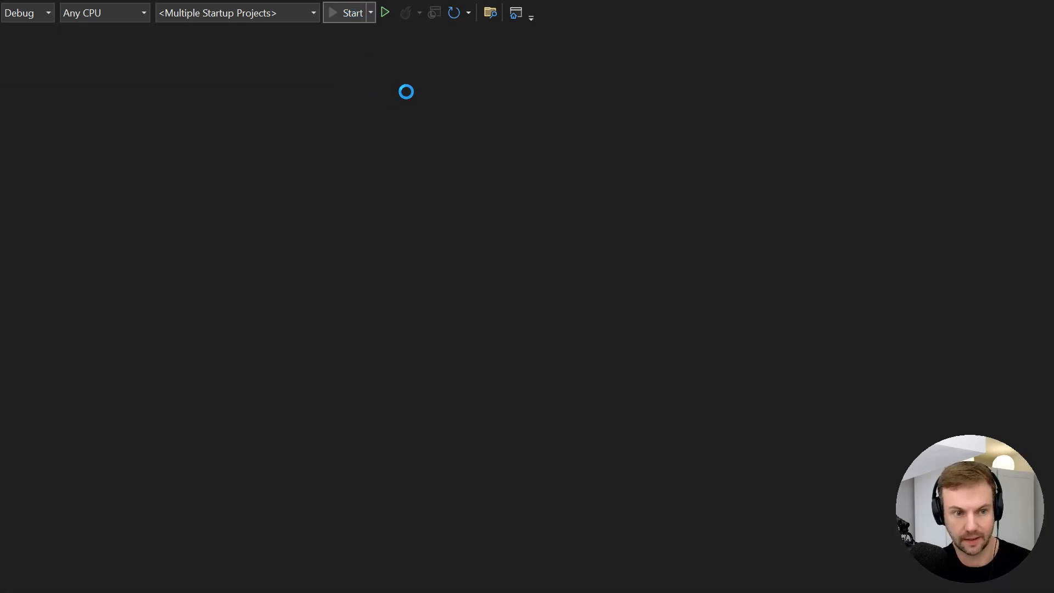
click(348, 12)
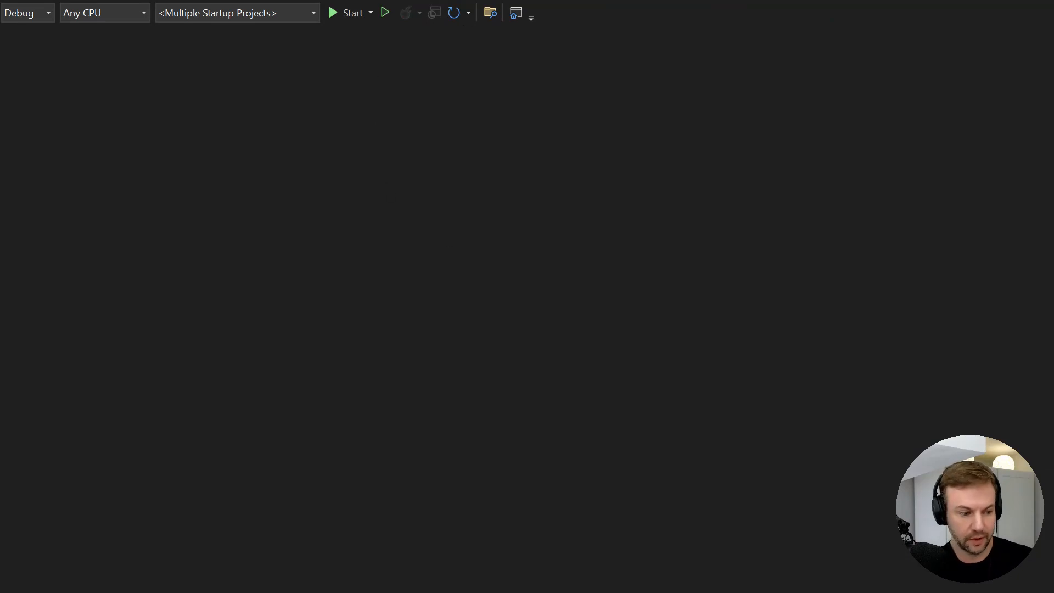
mouse_move(338, 286)
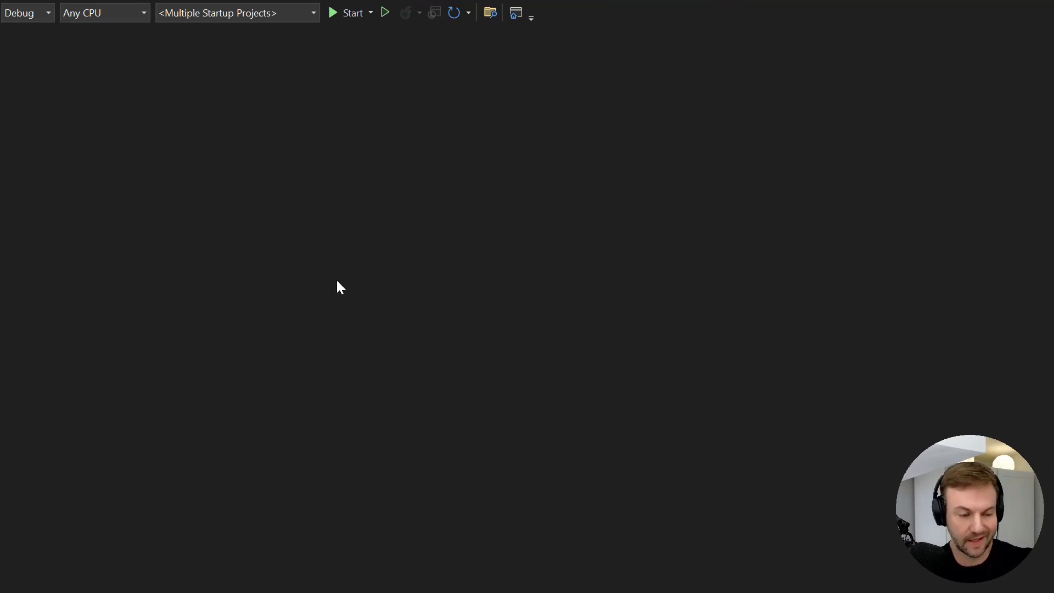
click(370, 12)
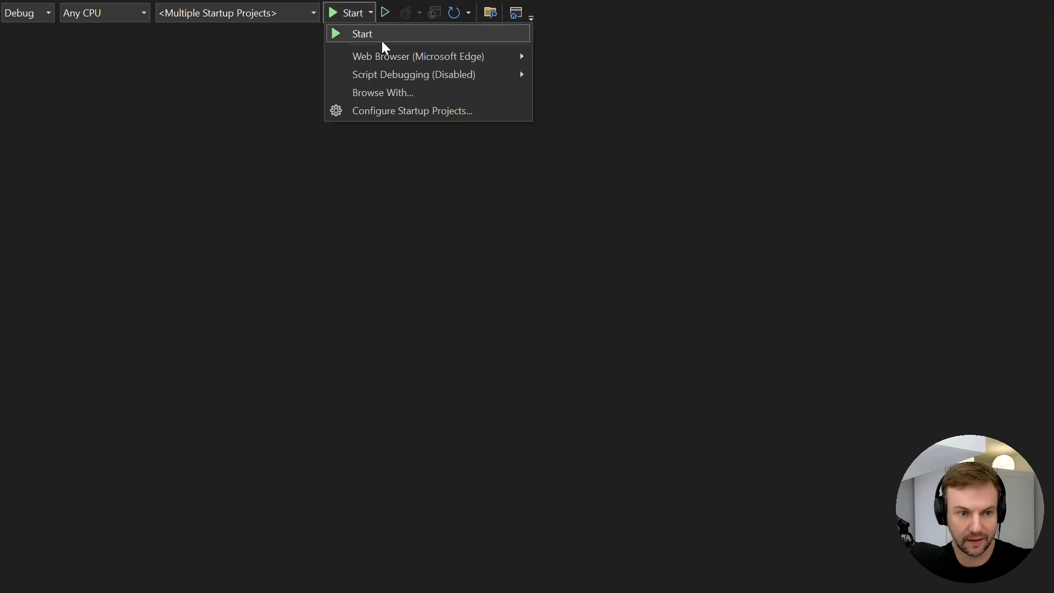
mouse_move(418, 56)
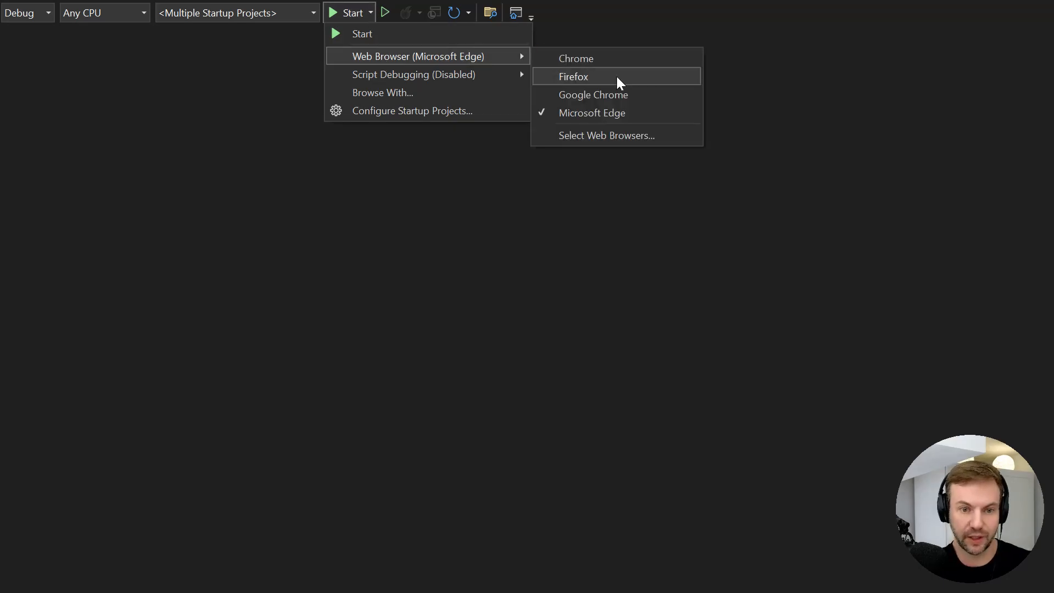